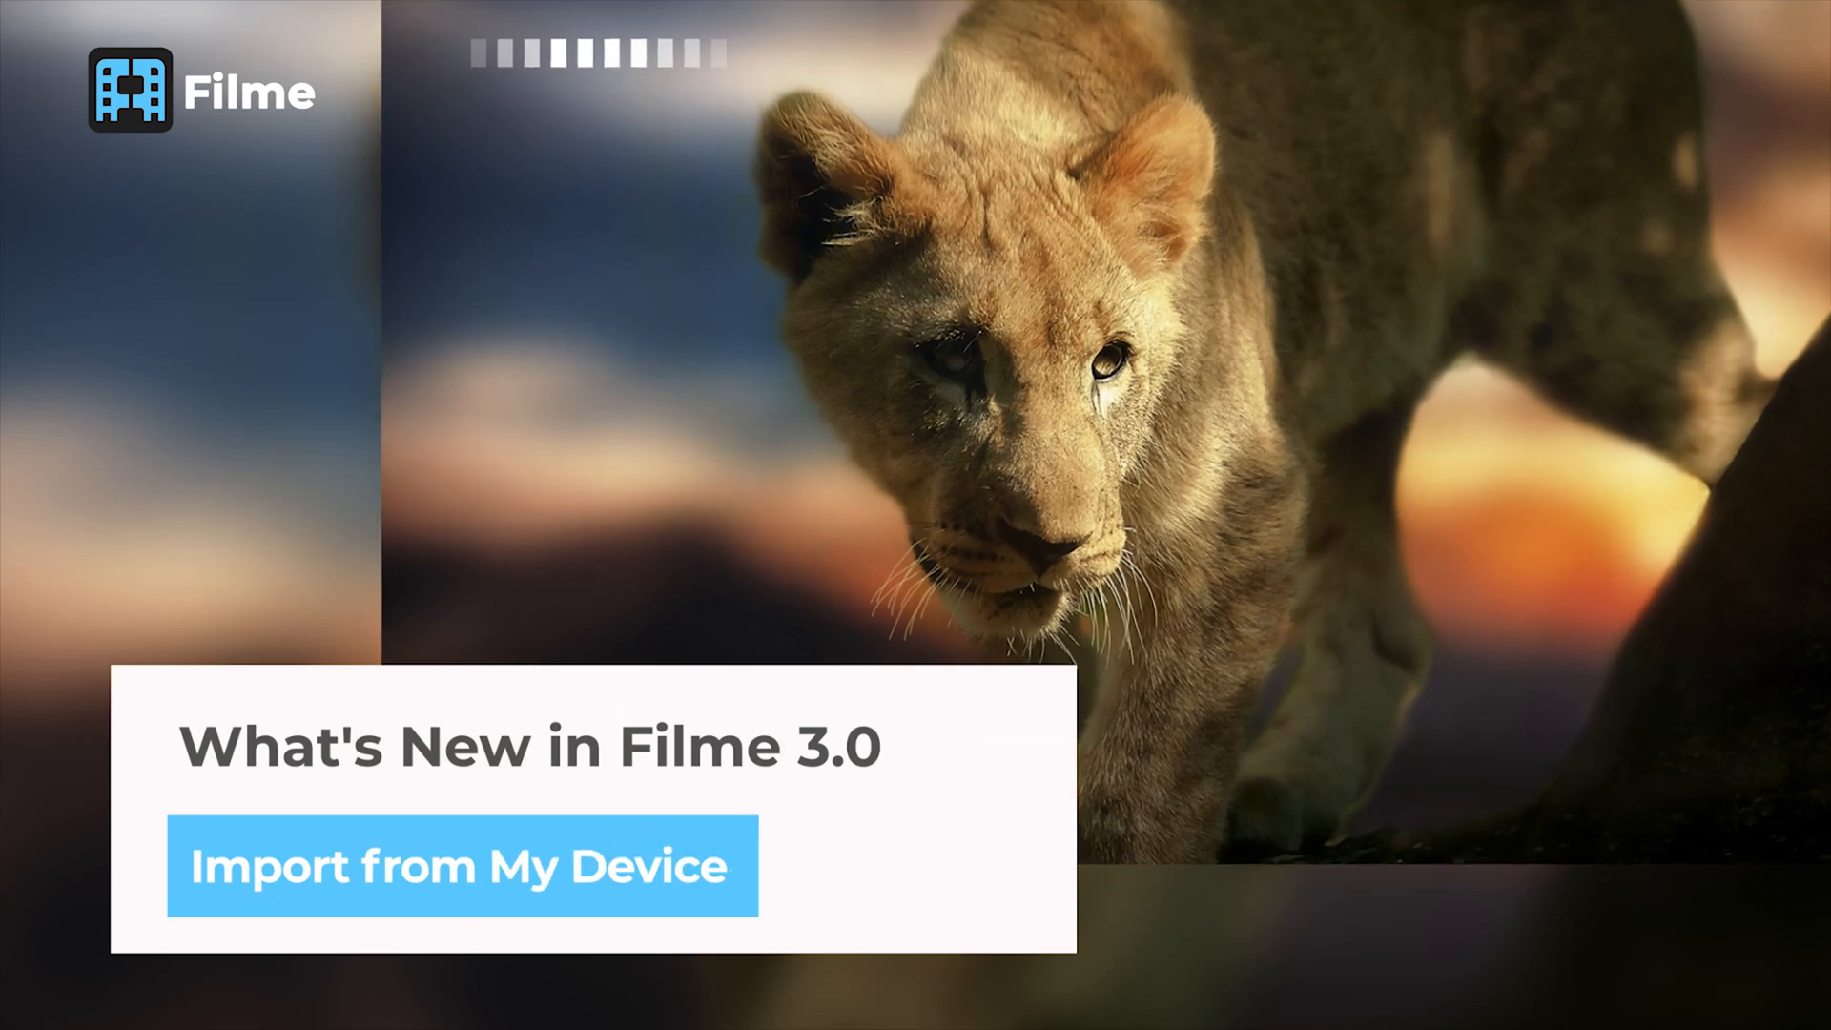
Step: Import only ASYA1933.MOV from the iPhone, excluding the 36 files from 21/01/2021
click(462, 867)
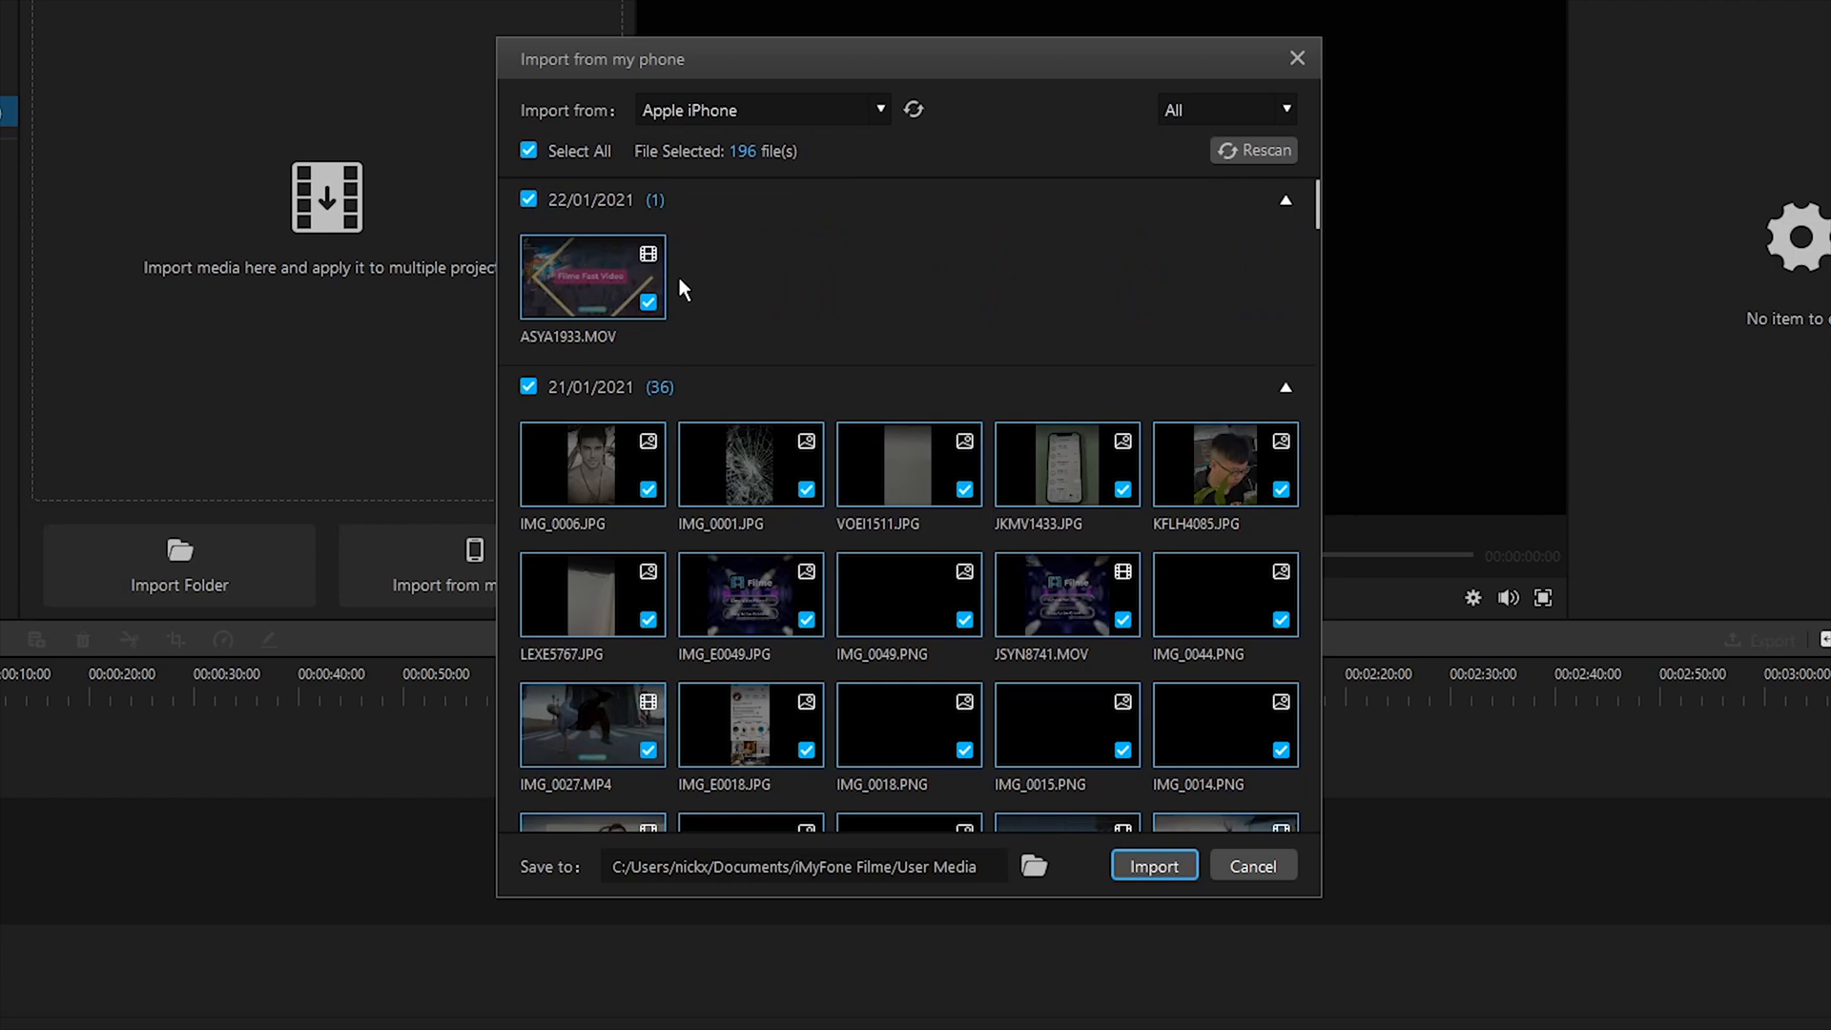
click(527, 386)
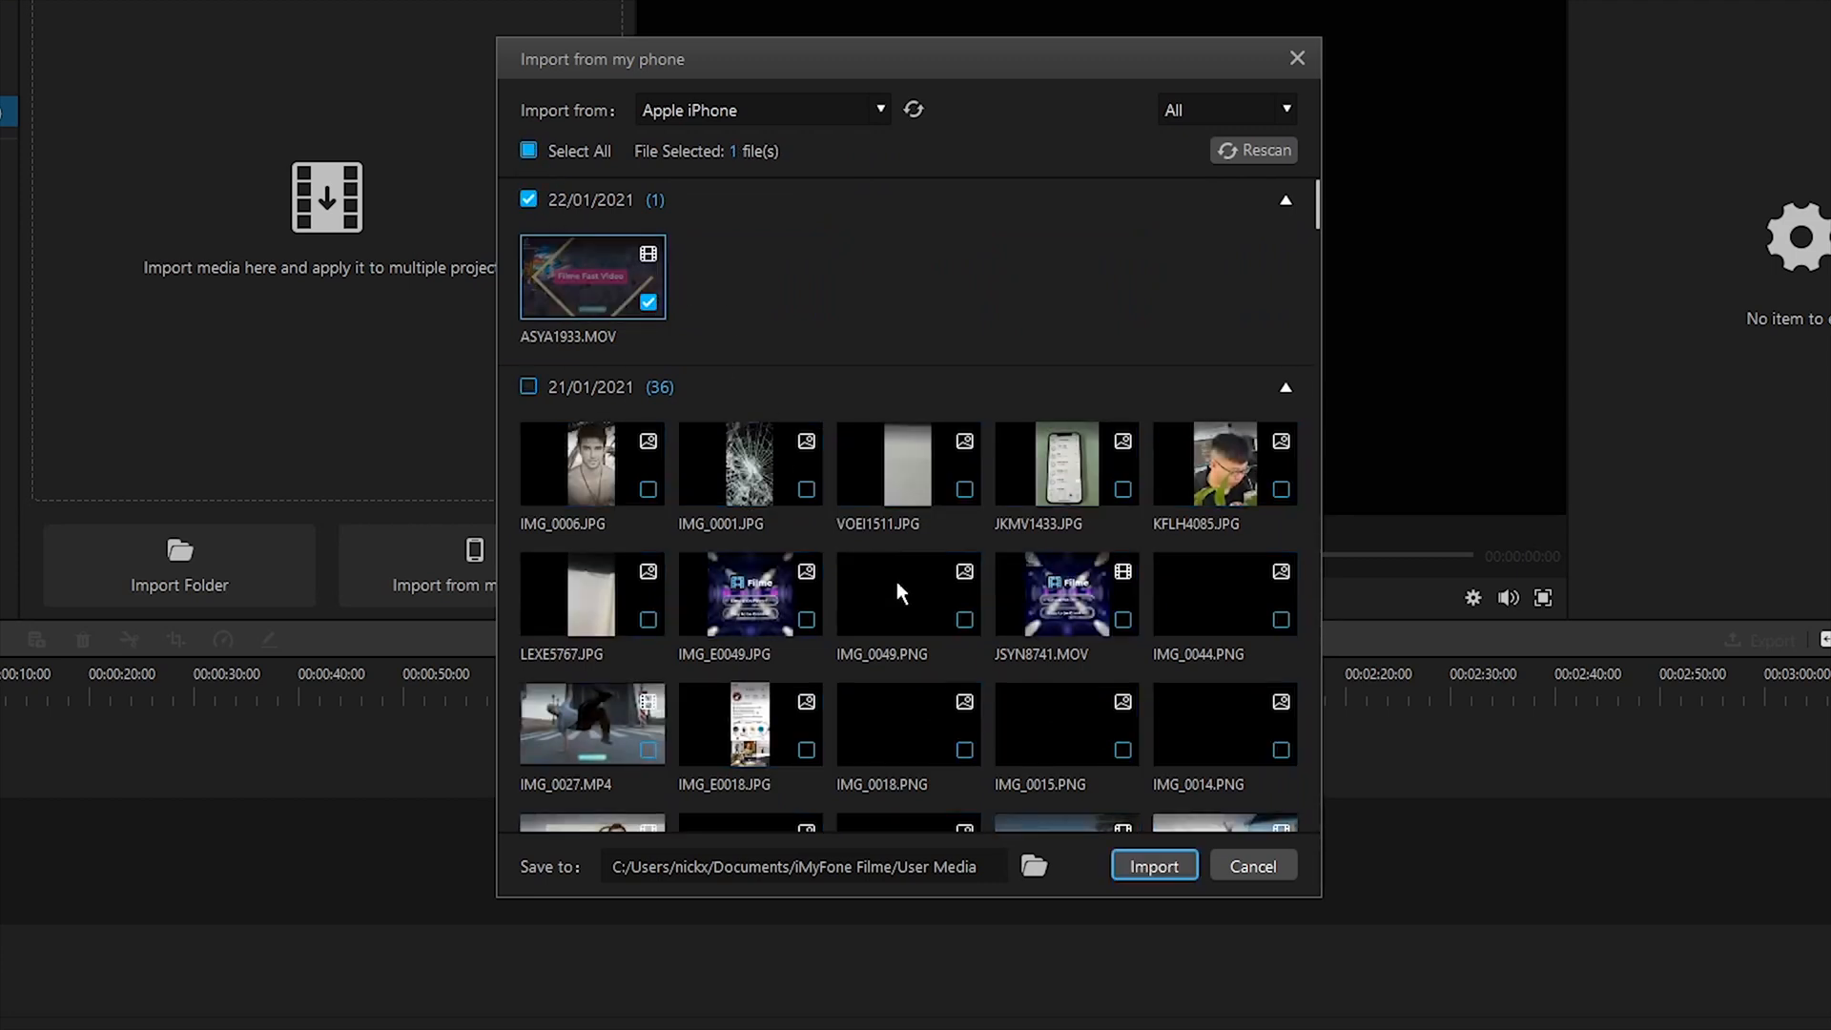
click(1154, 865)
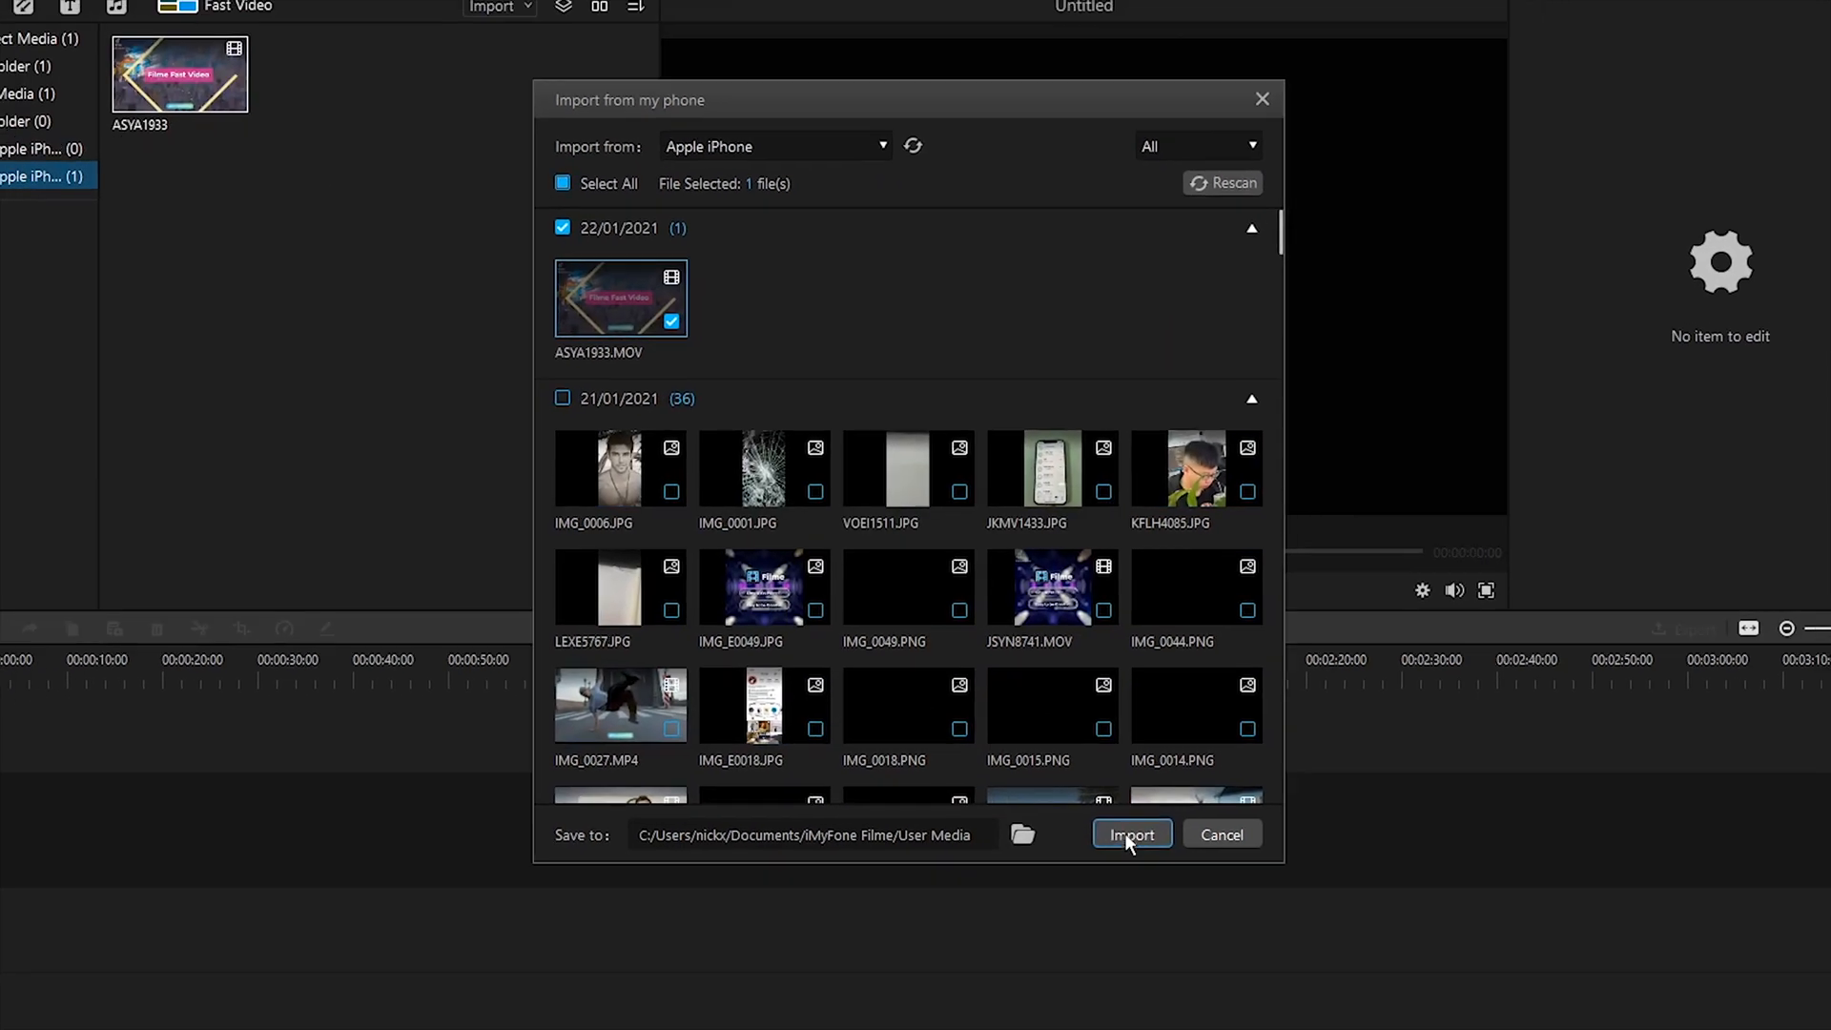
click(1129, 834)
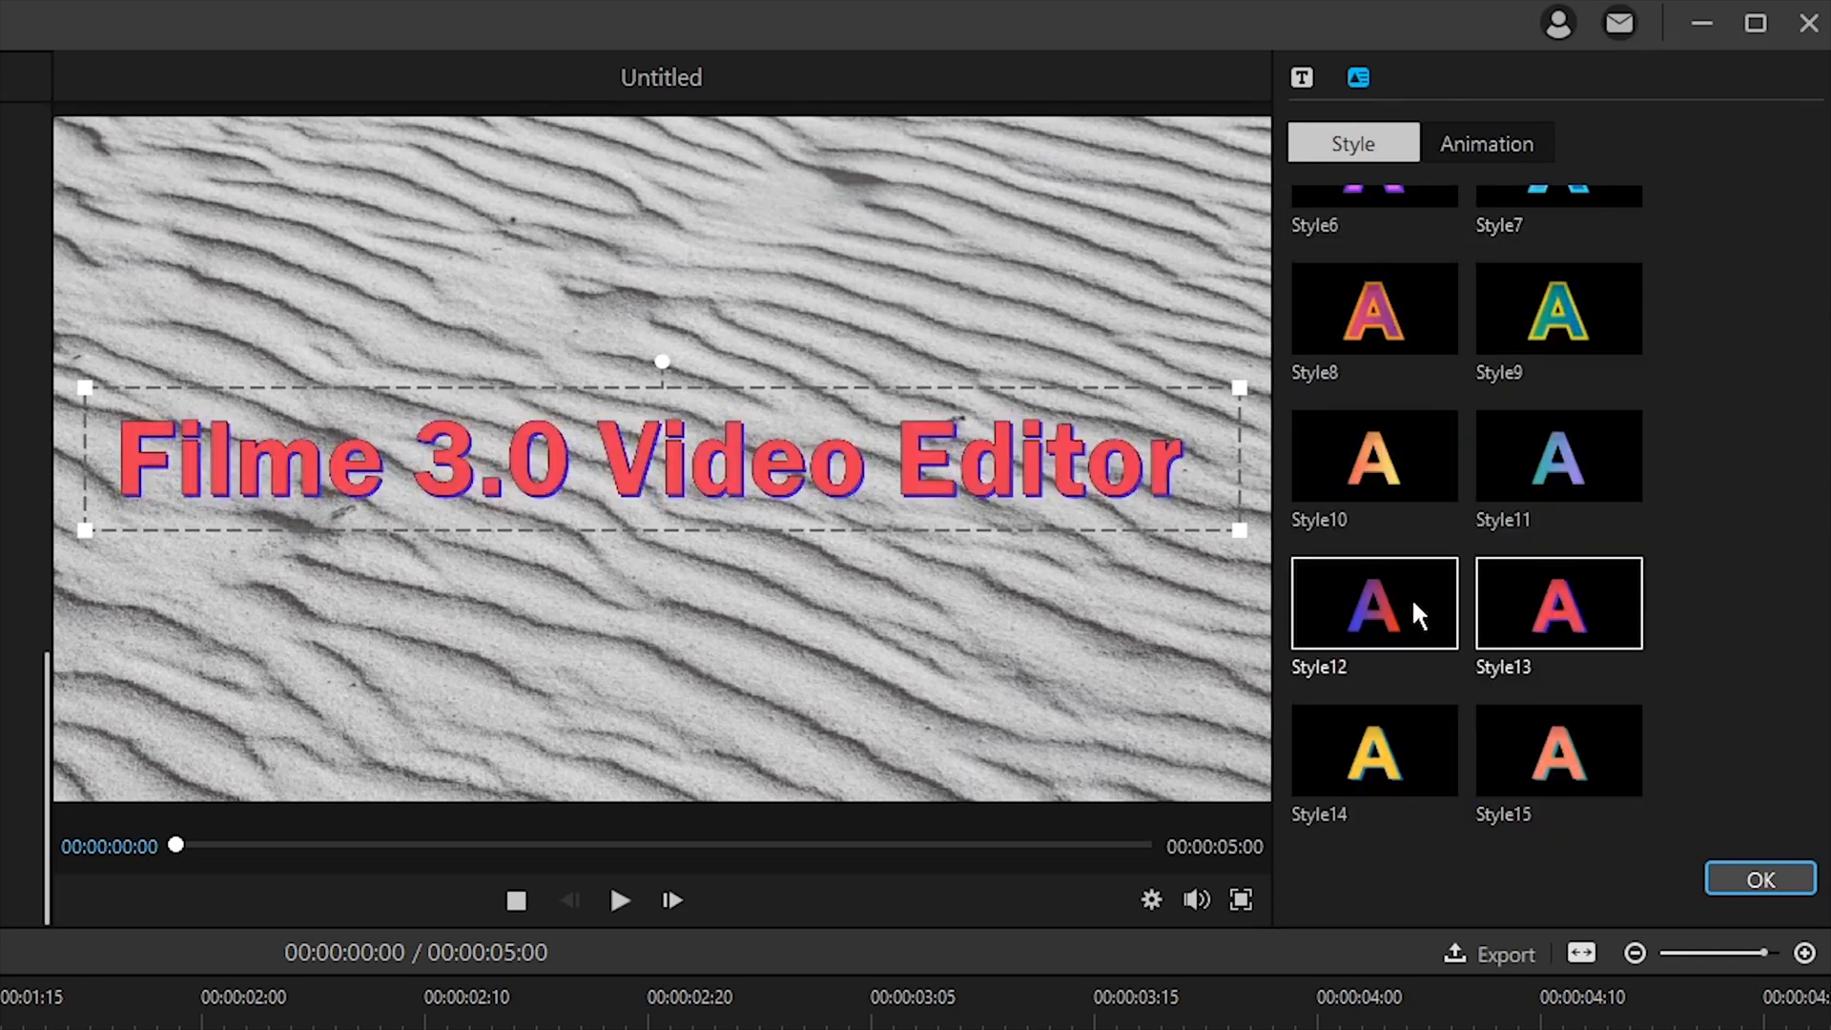
Step: Apply a preset colour style and the Digital animation to the 'Filme 3.0 Video Editor' title
click(1487, 142)
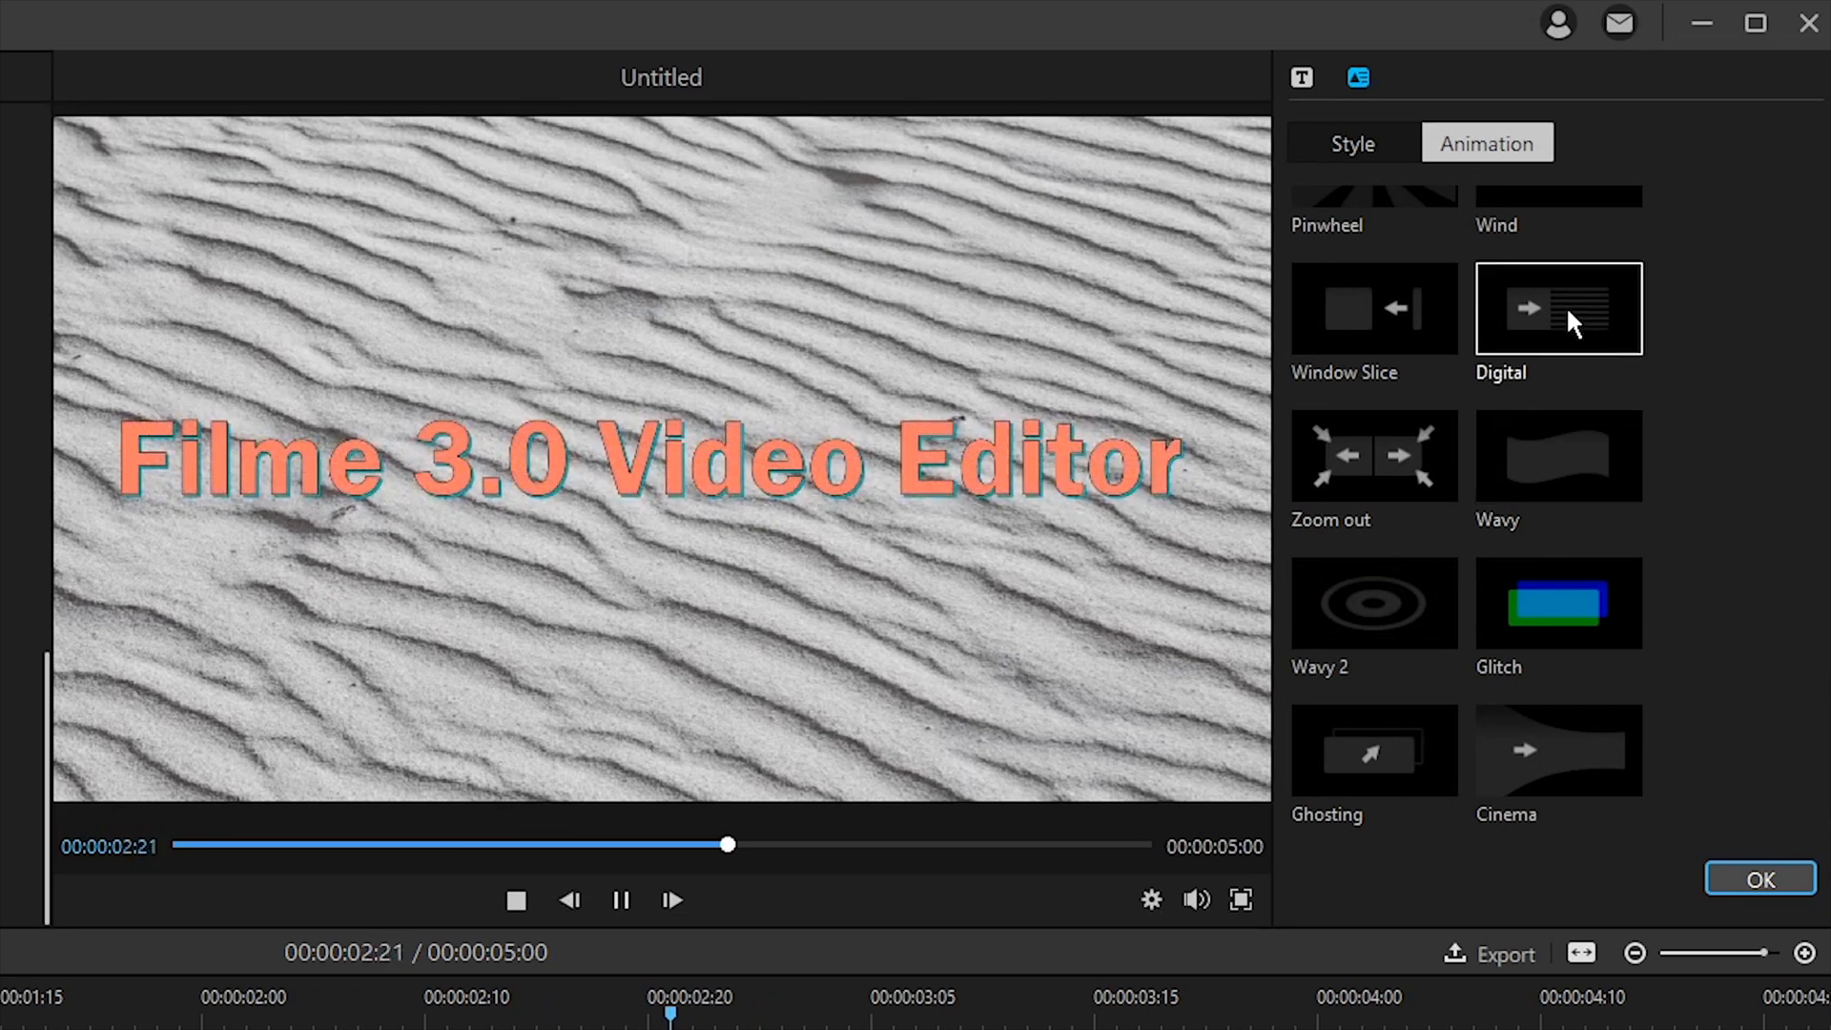
click(1758, 879)
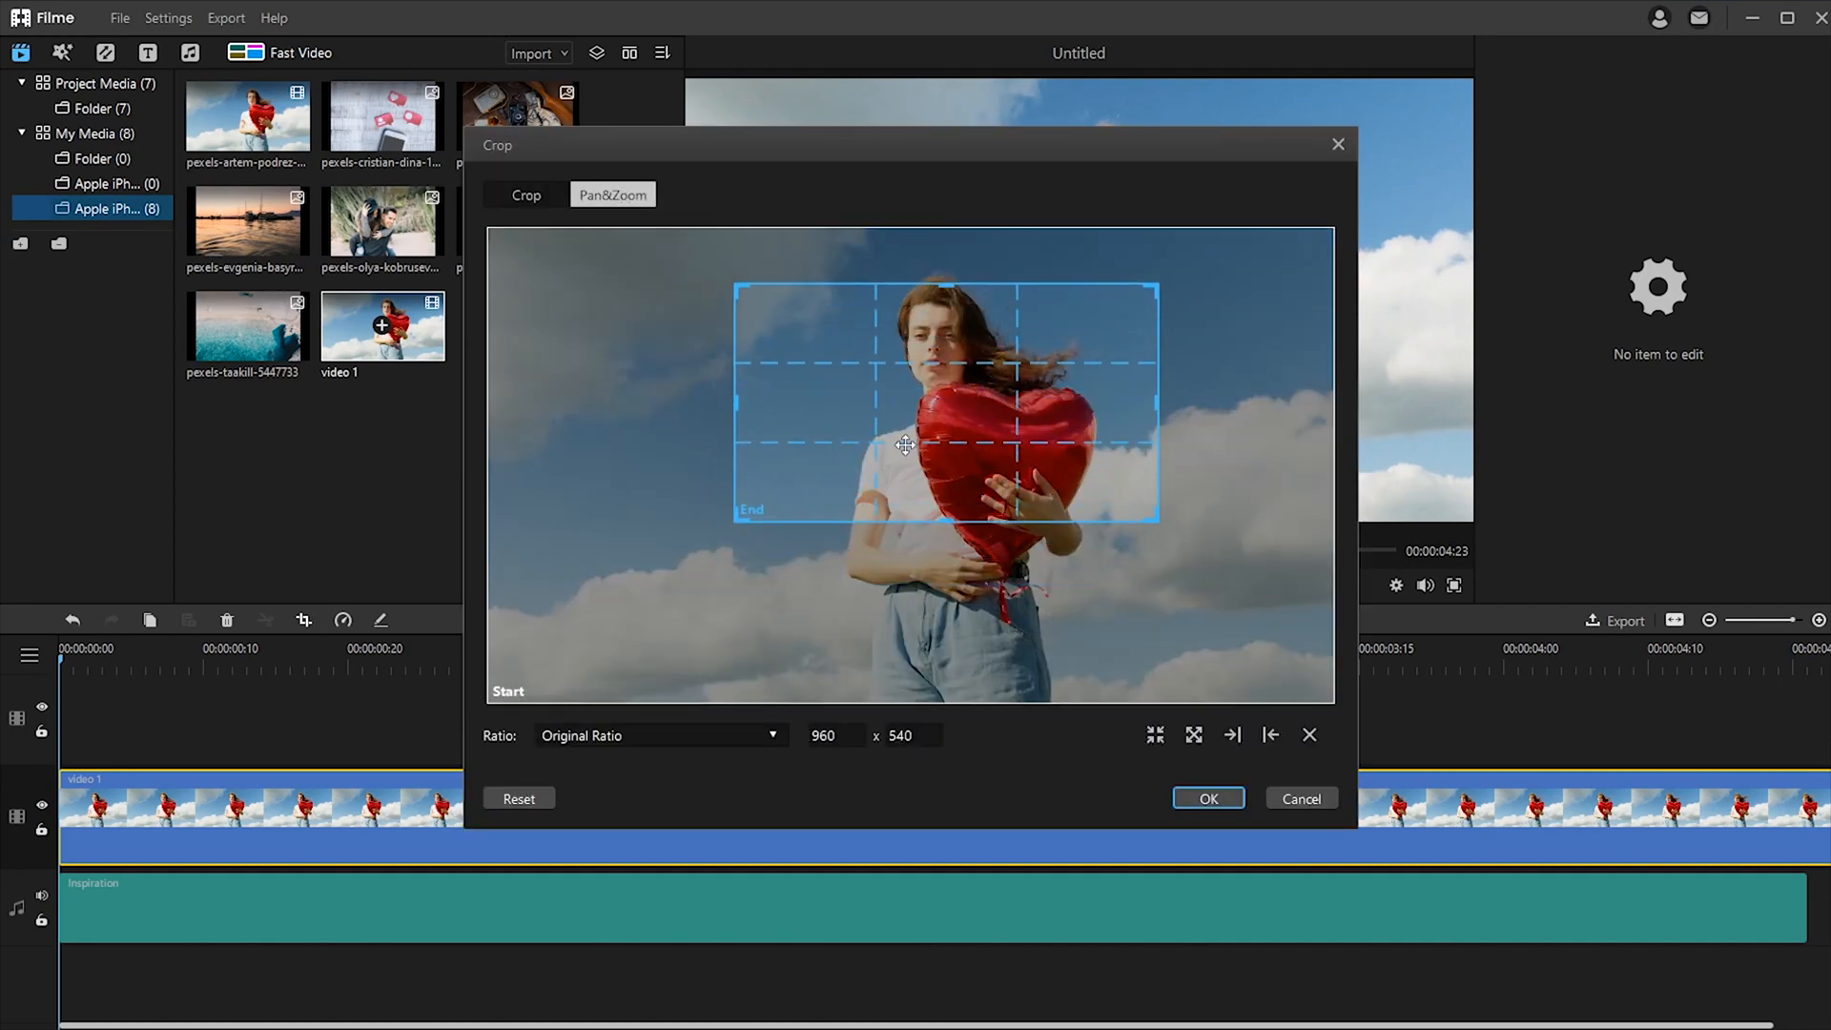
Step: Set the pan-and-zoom end frame over the woman's face, apply it, and preview playback
drag(904, 446, 931, 374)
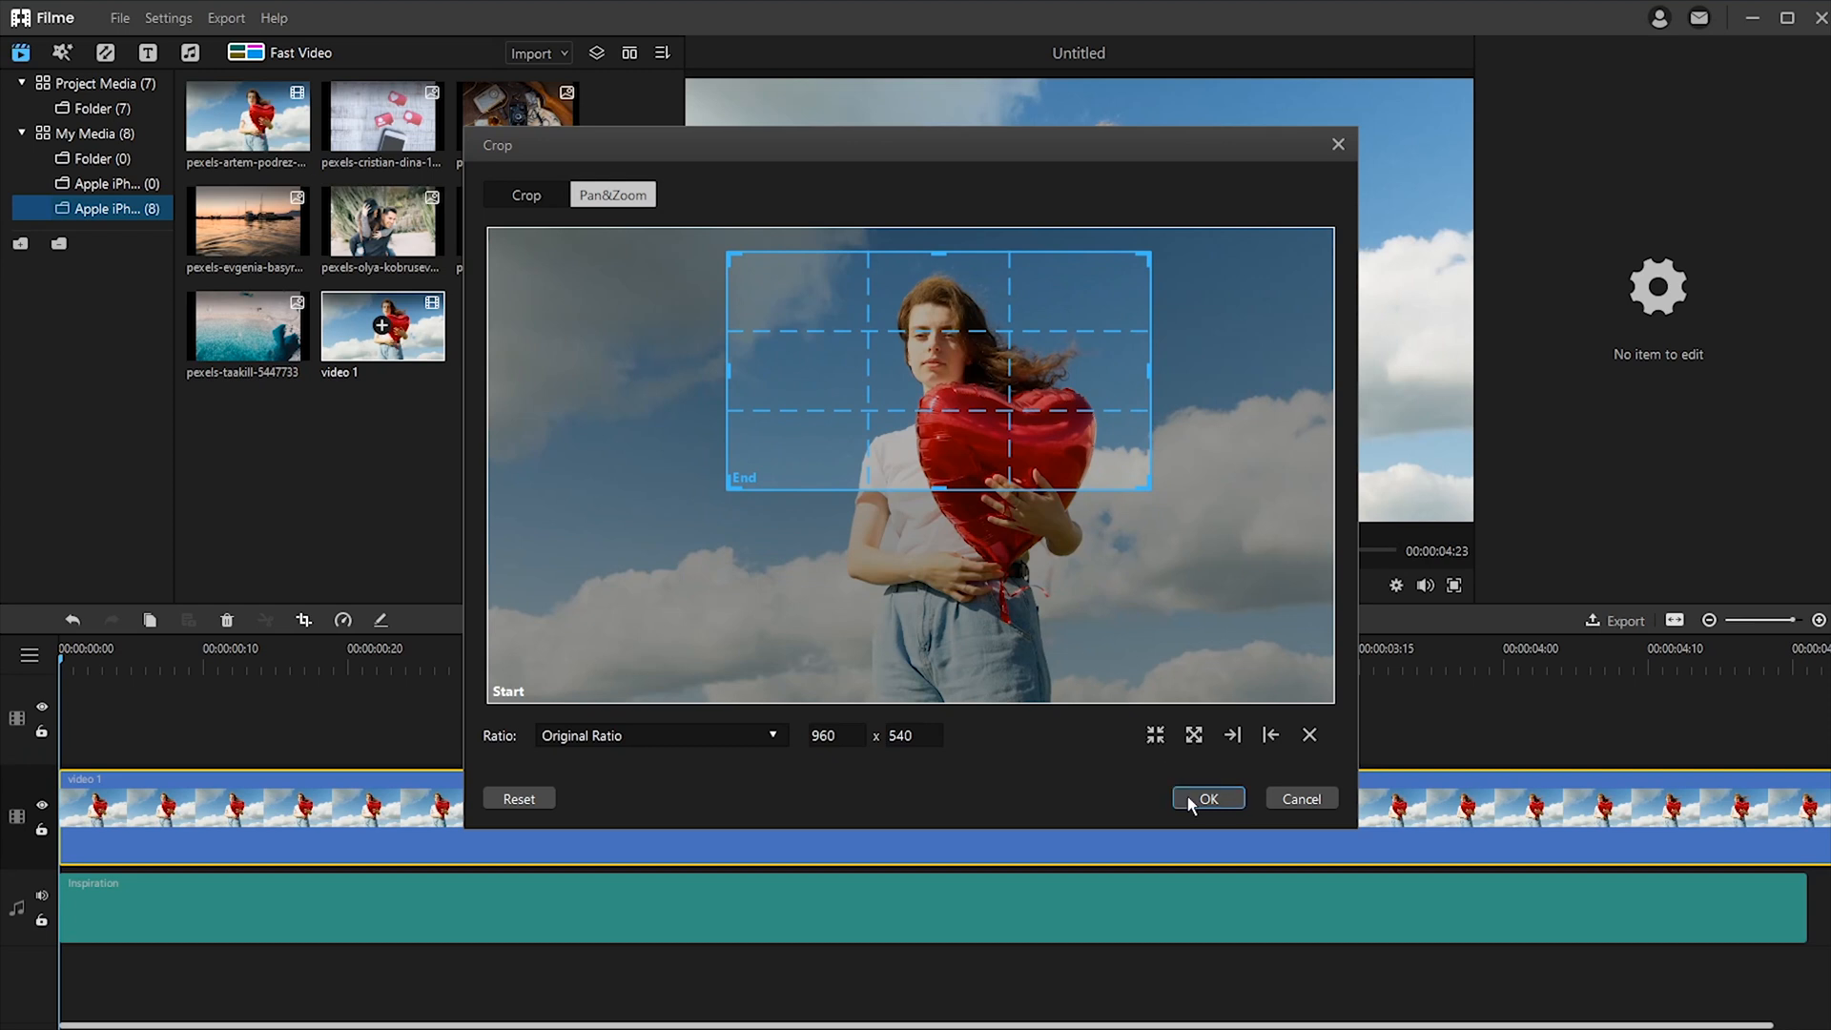
click(1208, 798)
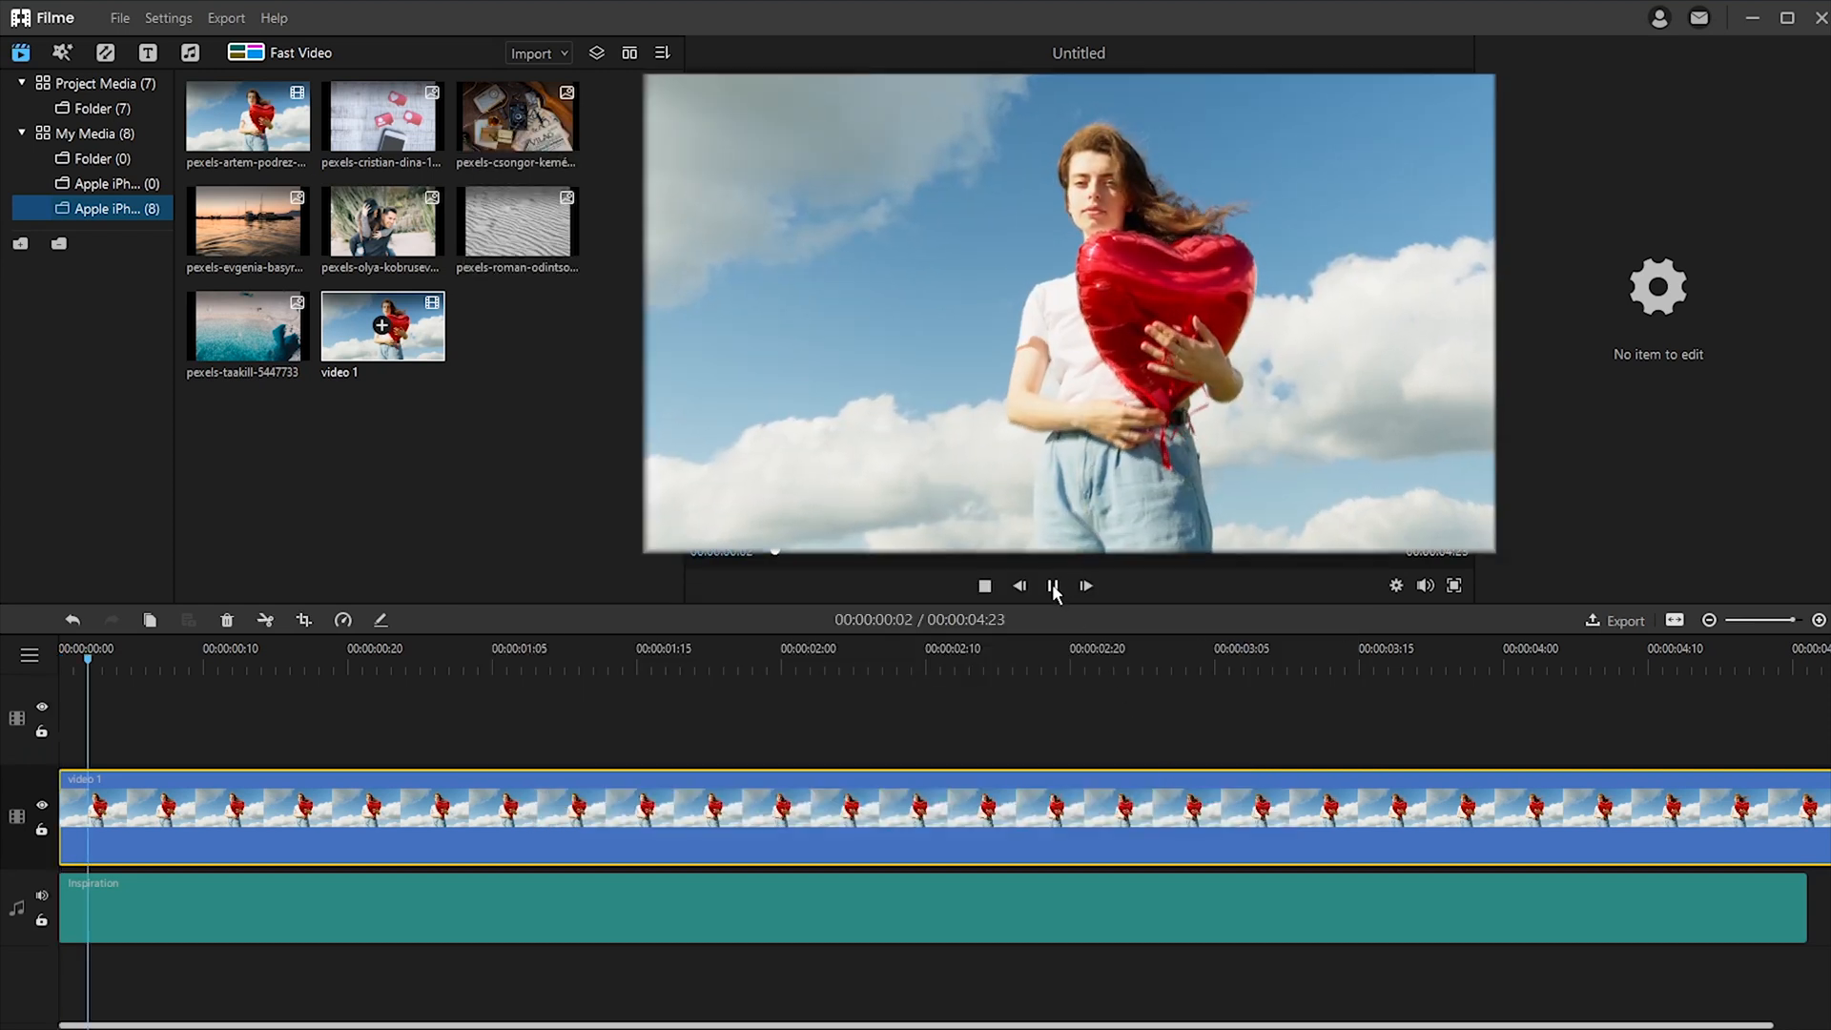
click(1051, 585)
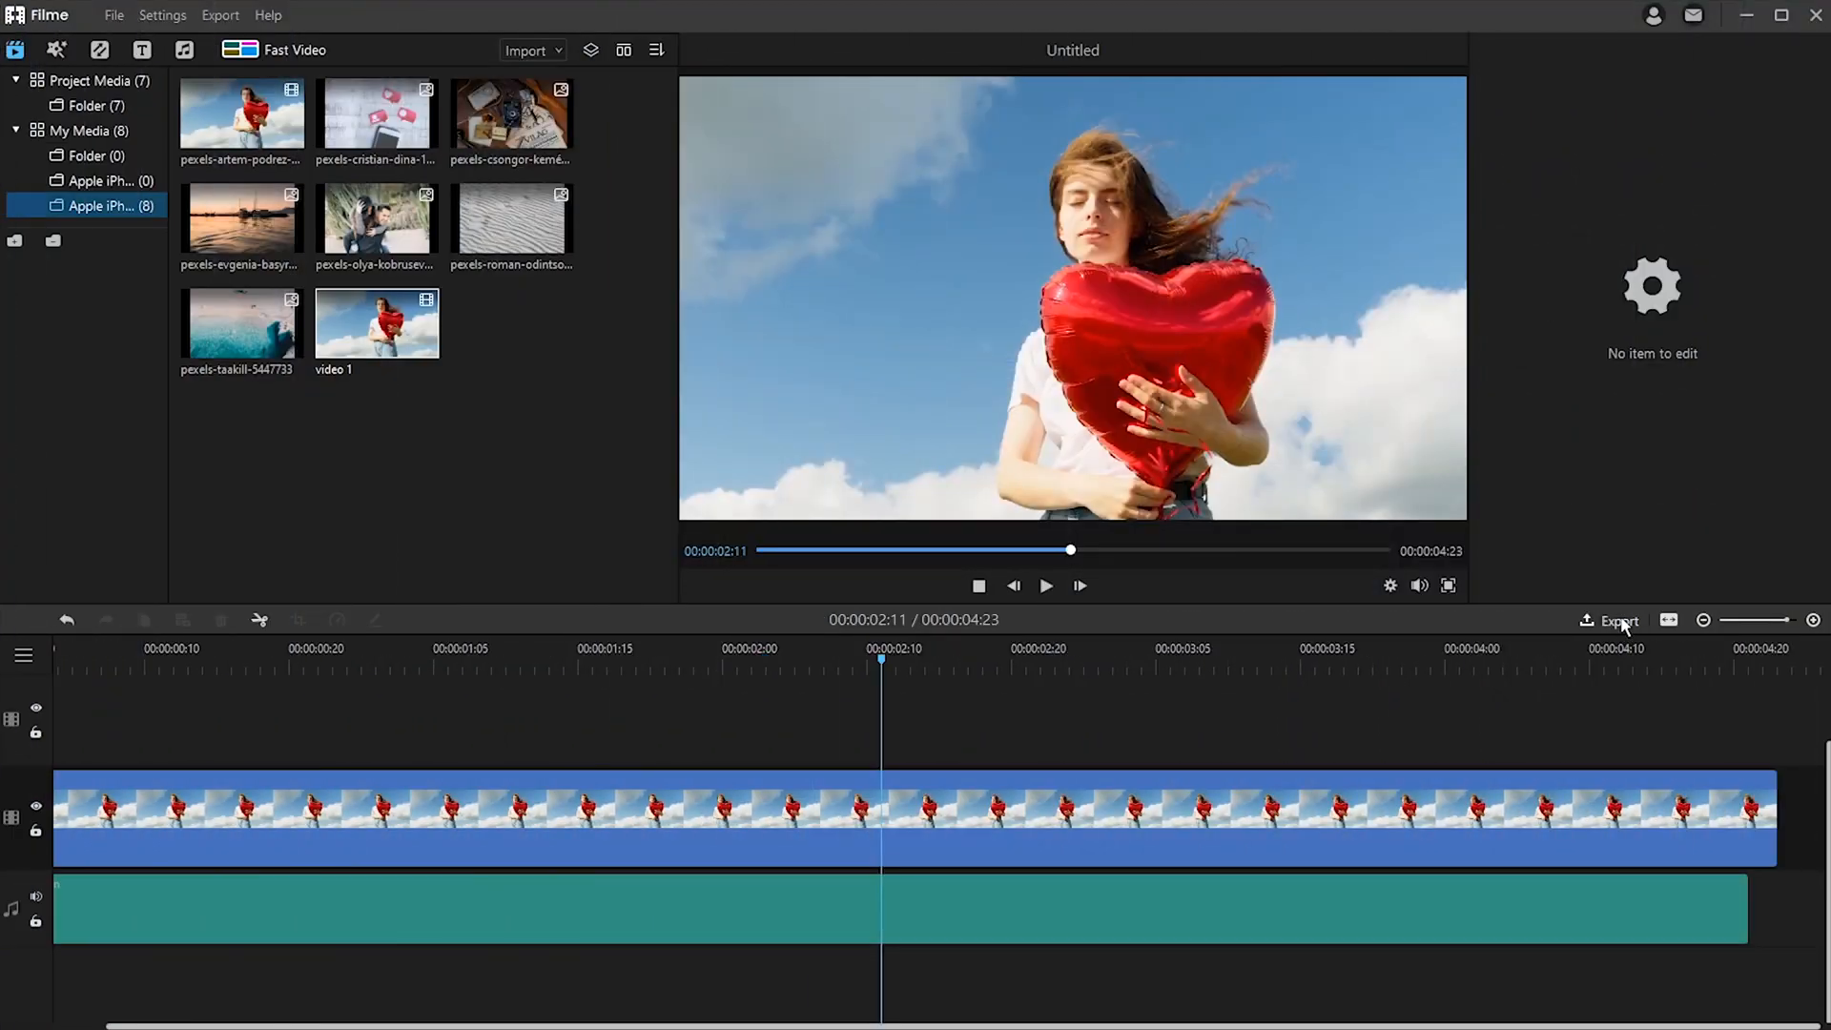
Step: Show the YouTube upload options in the Export dialog
click(1619, 620)
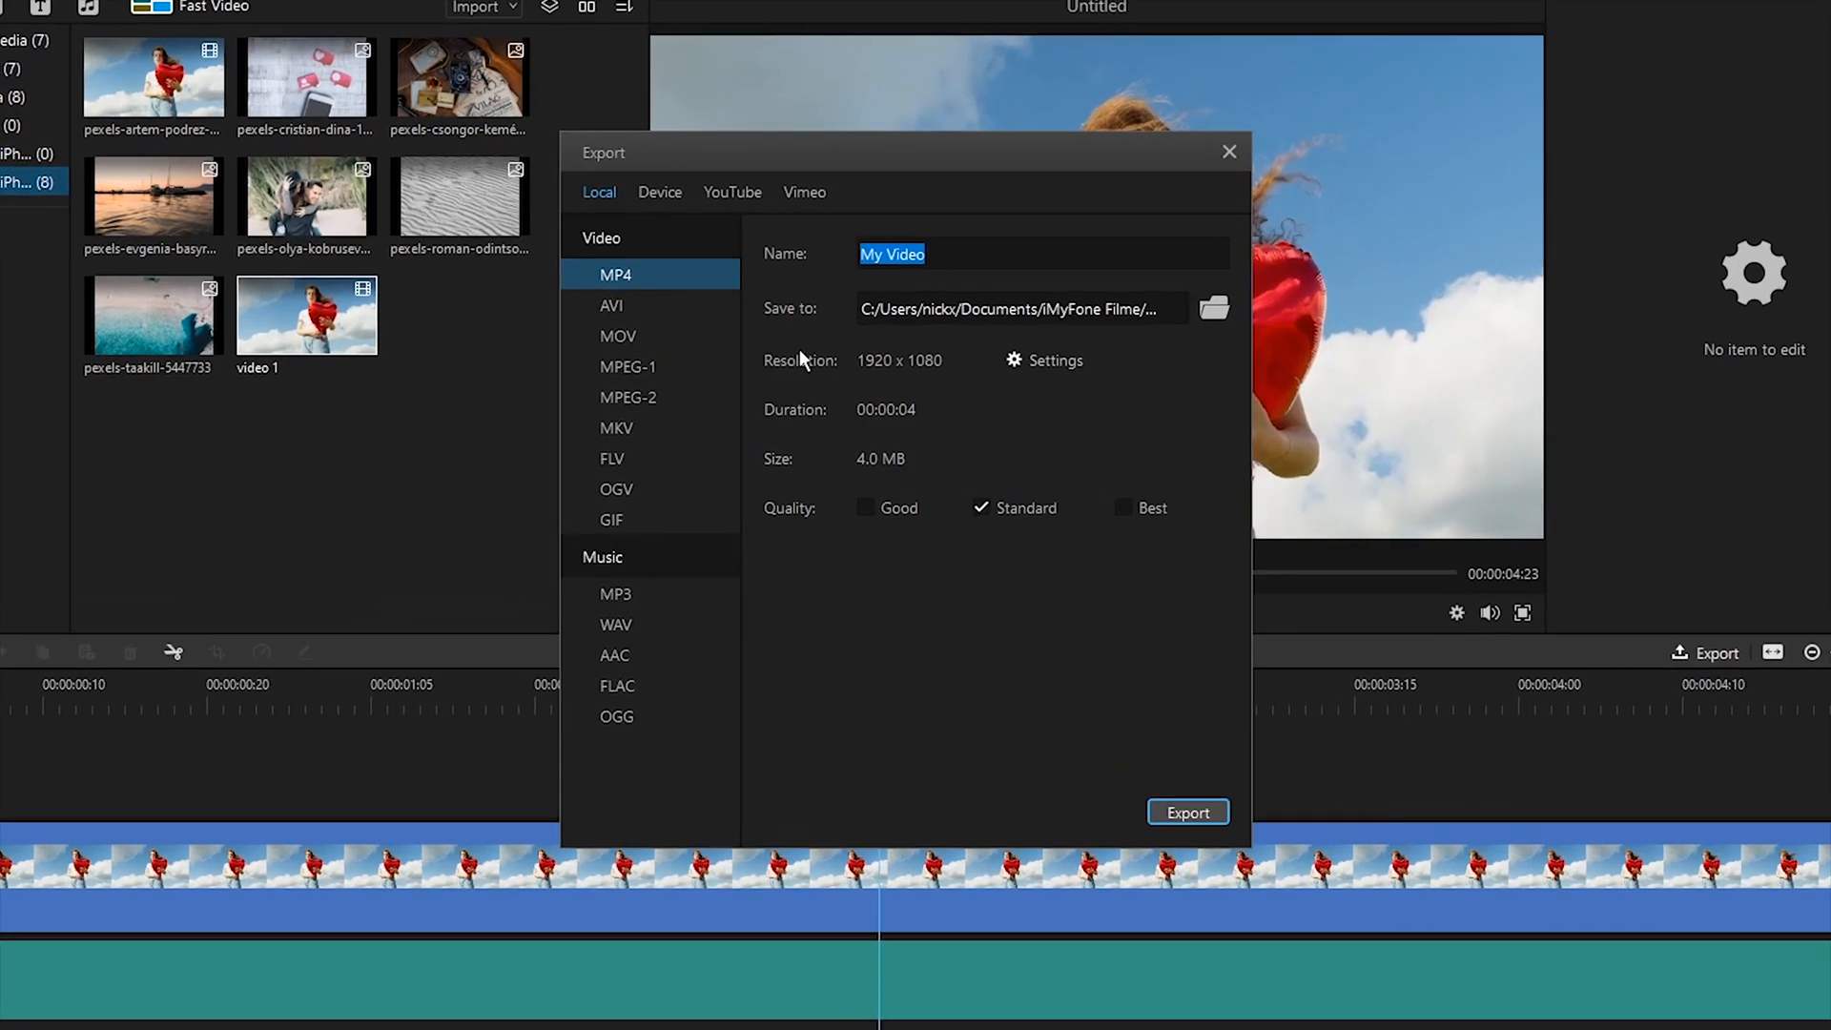
click(733, 192)
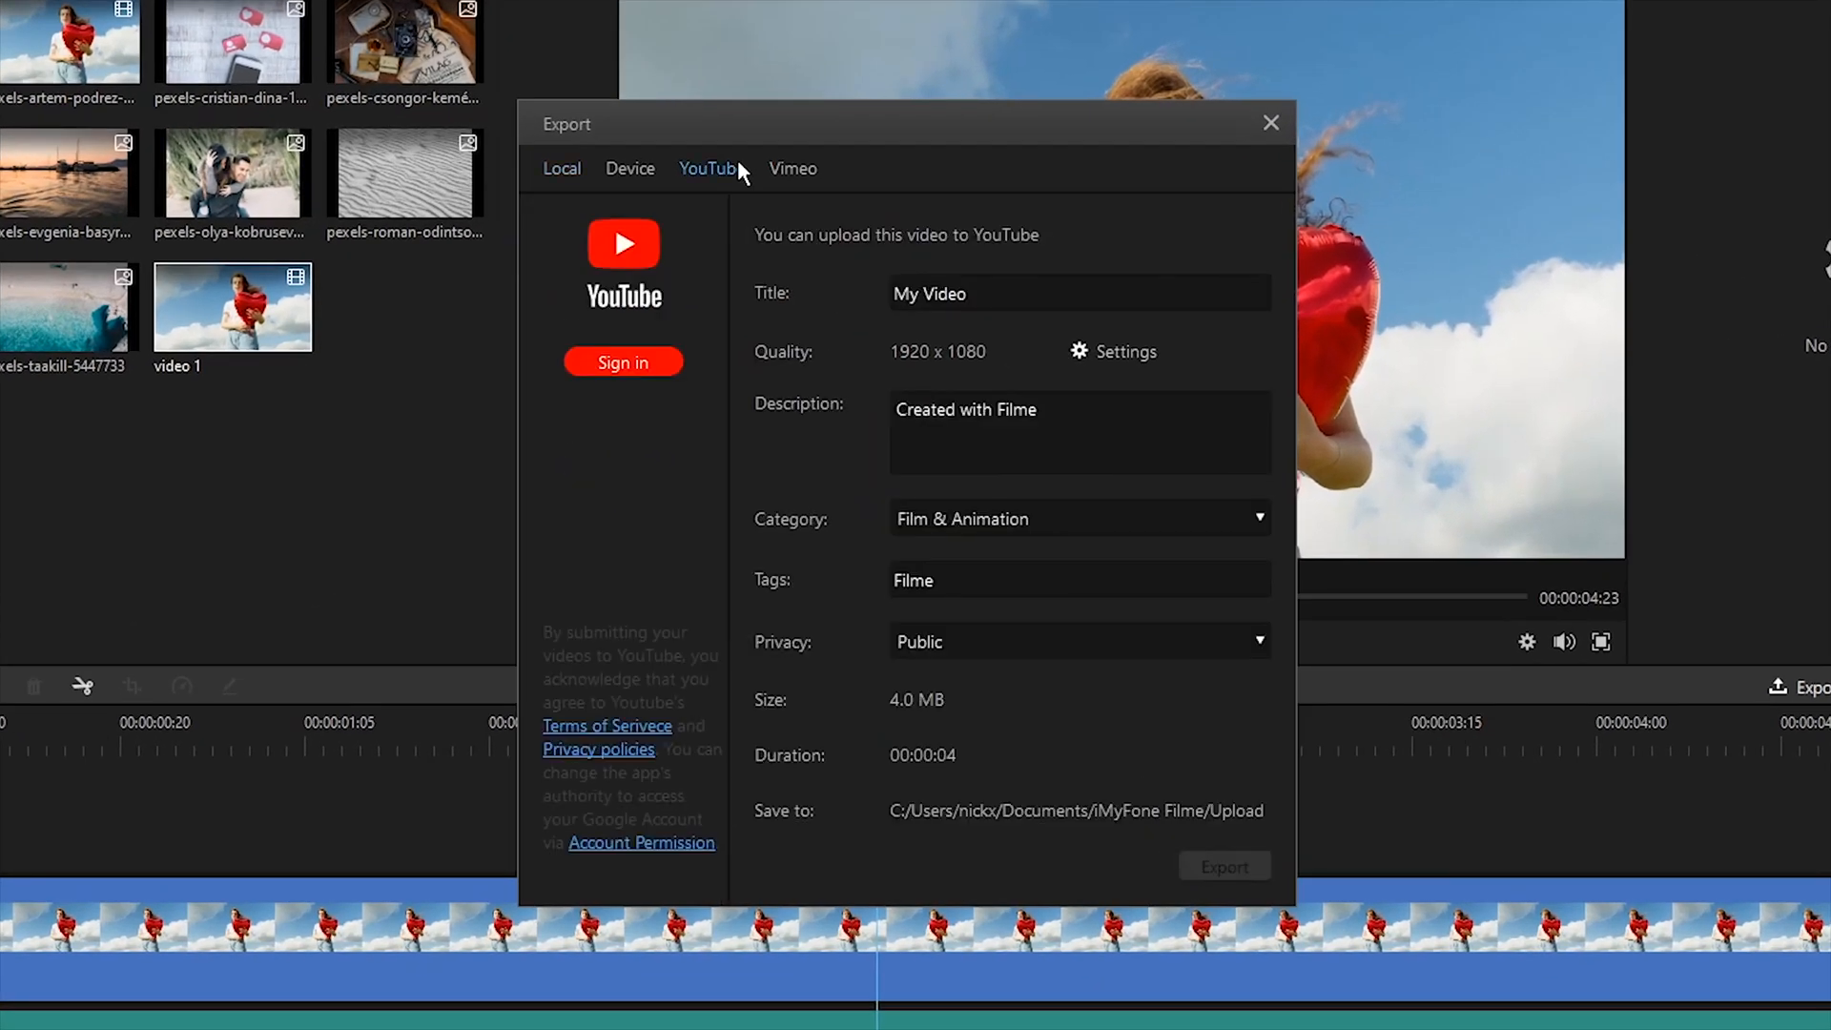
click(792, 168)
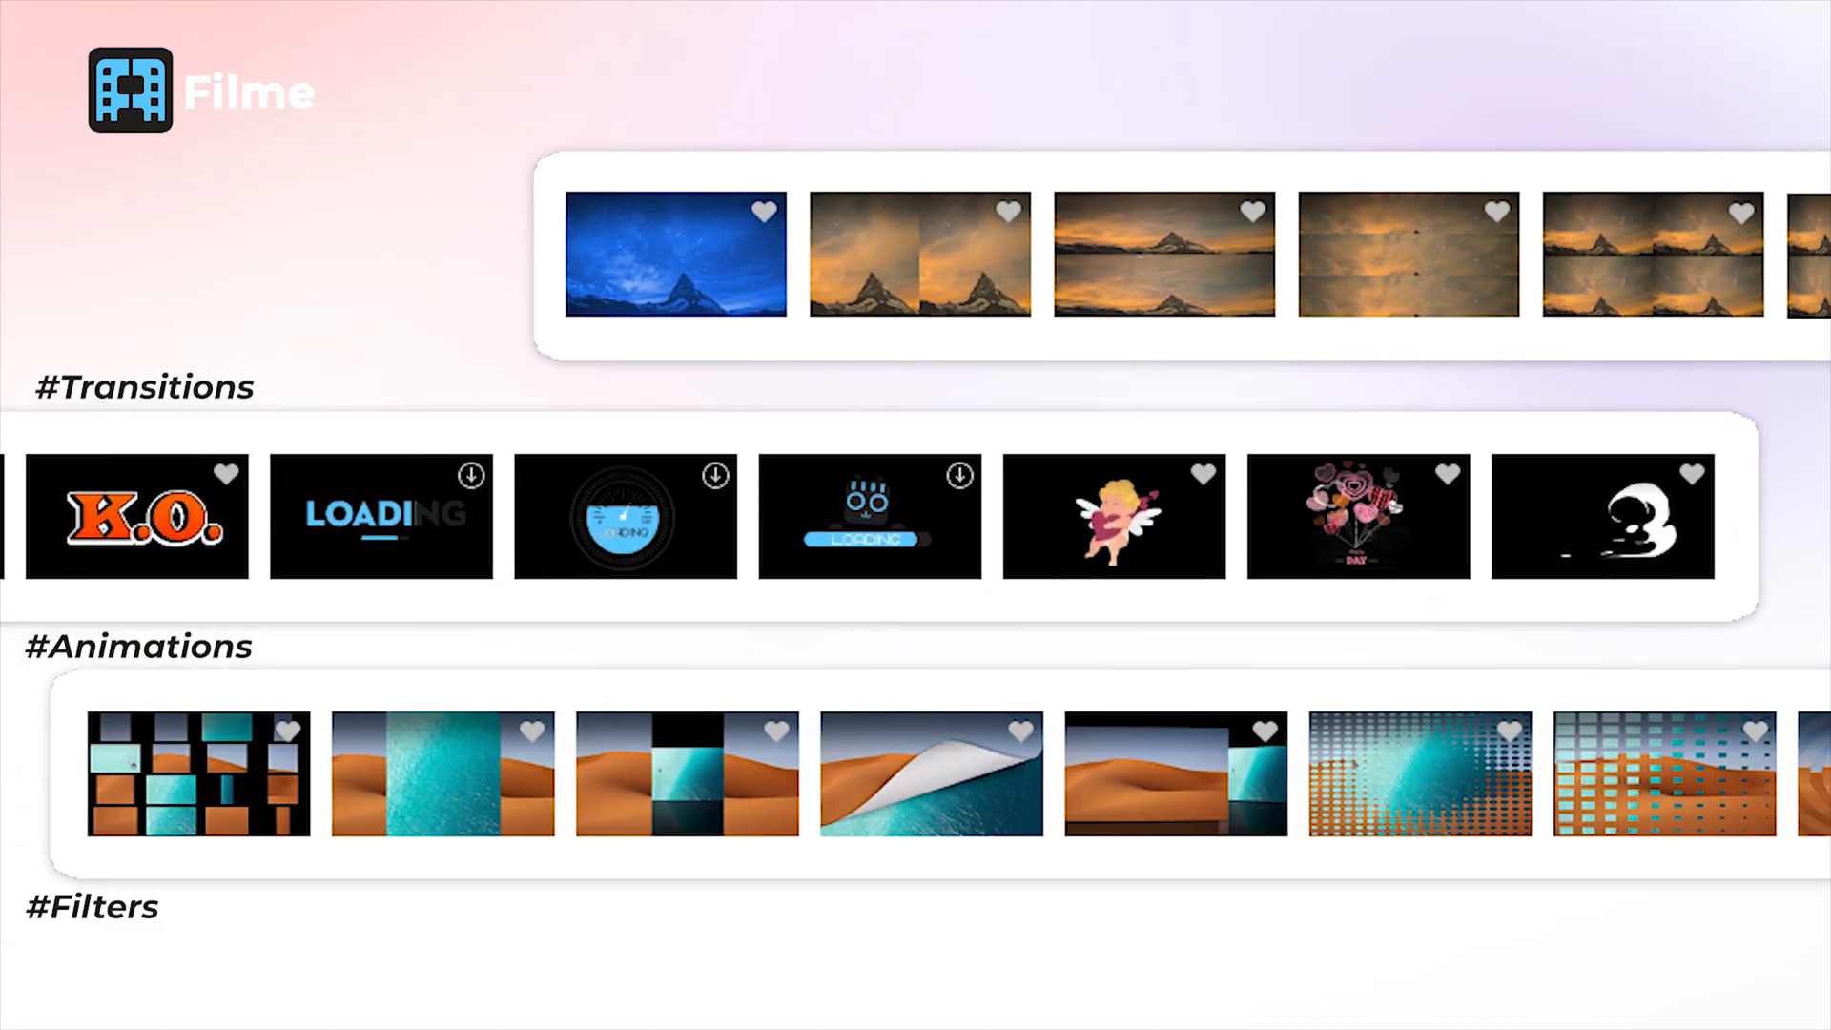
scroll(right, 3)
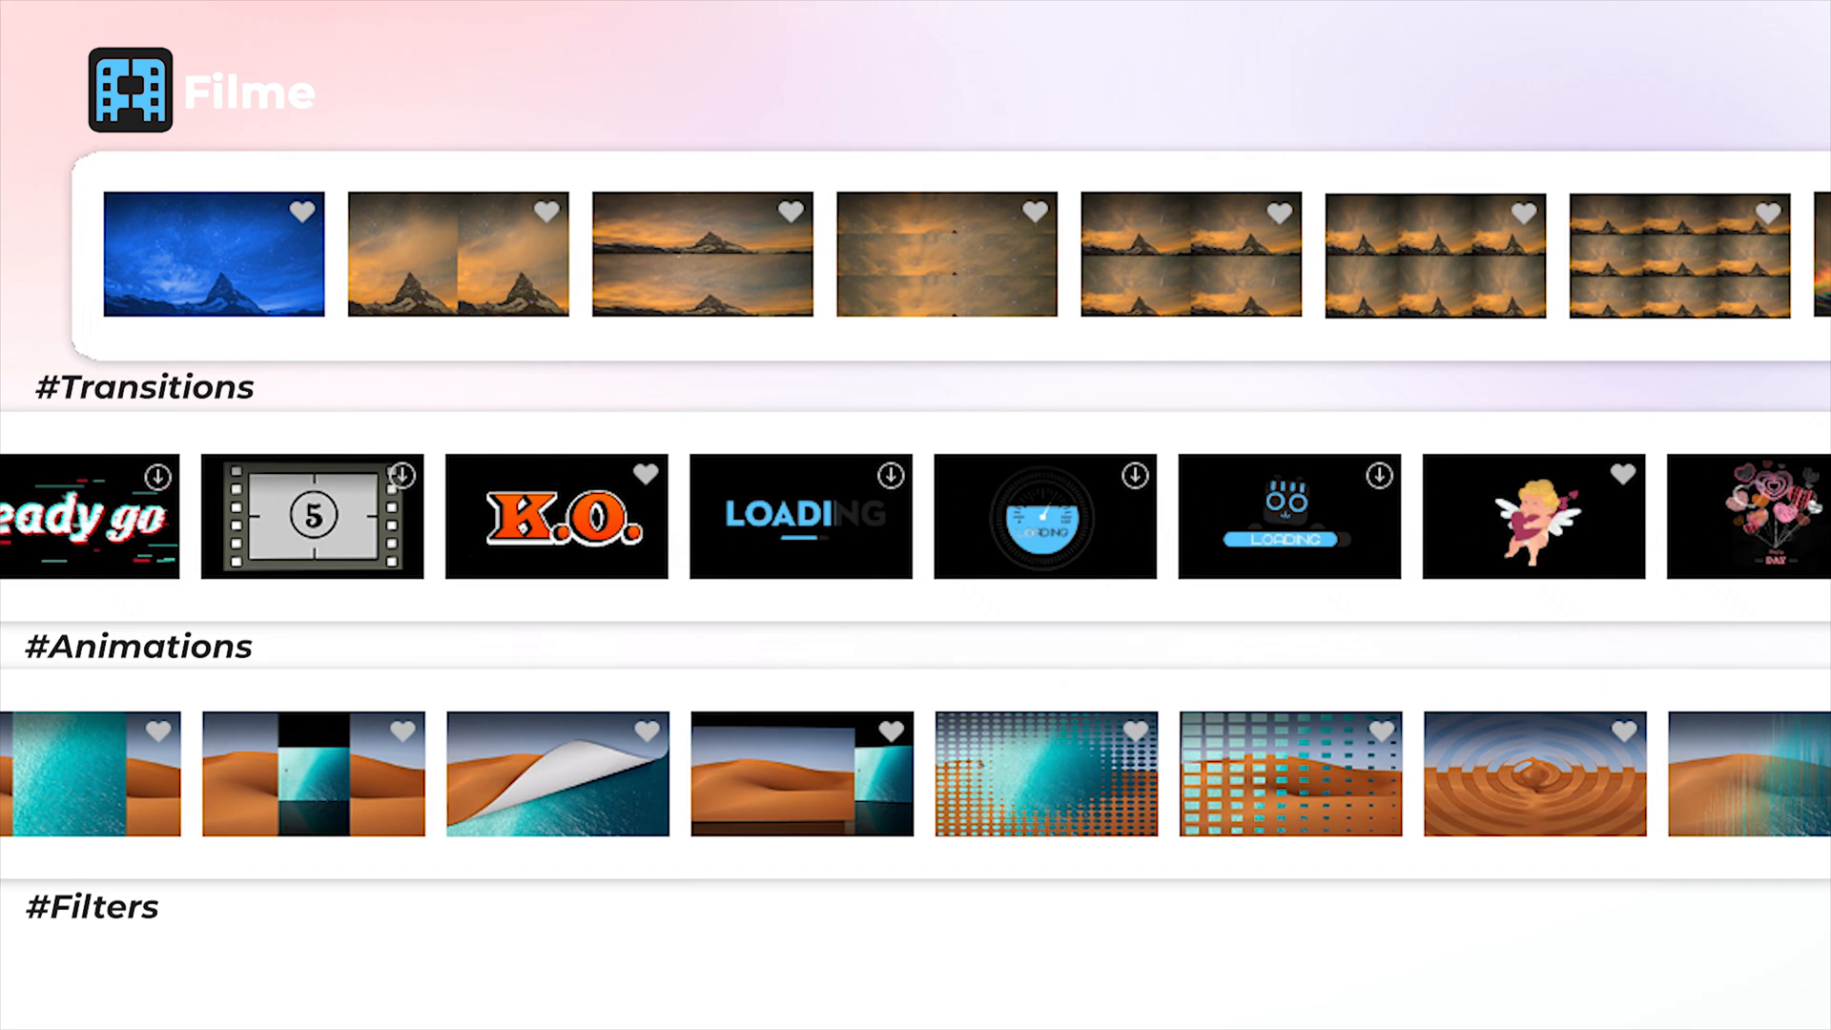
scroll(left, 3)
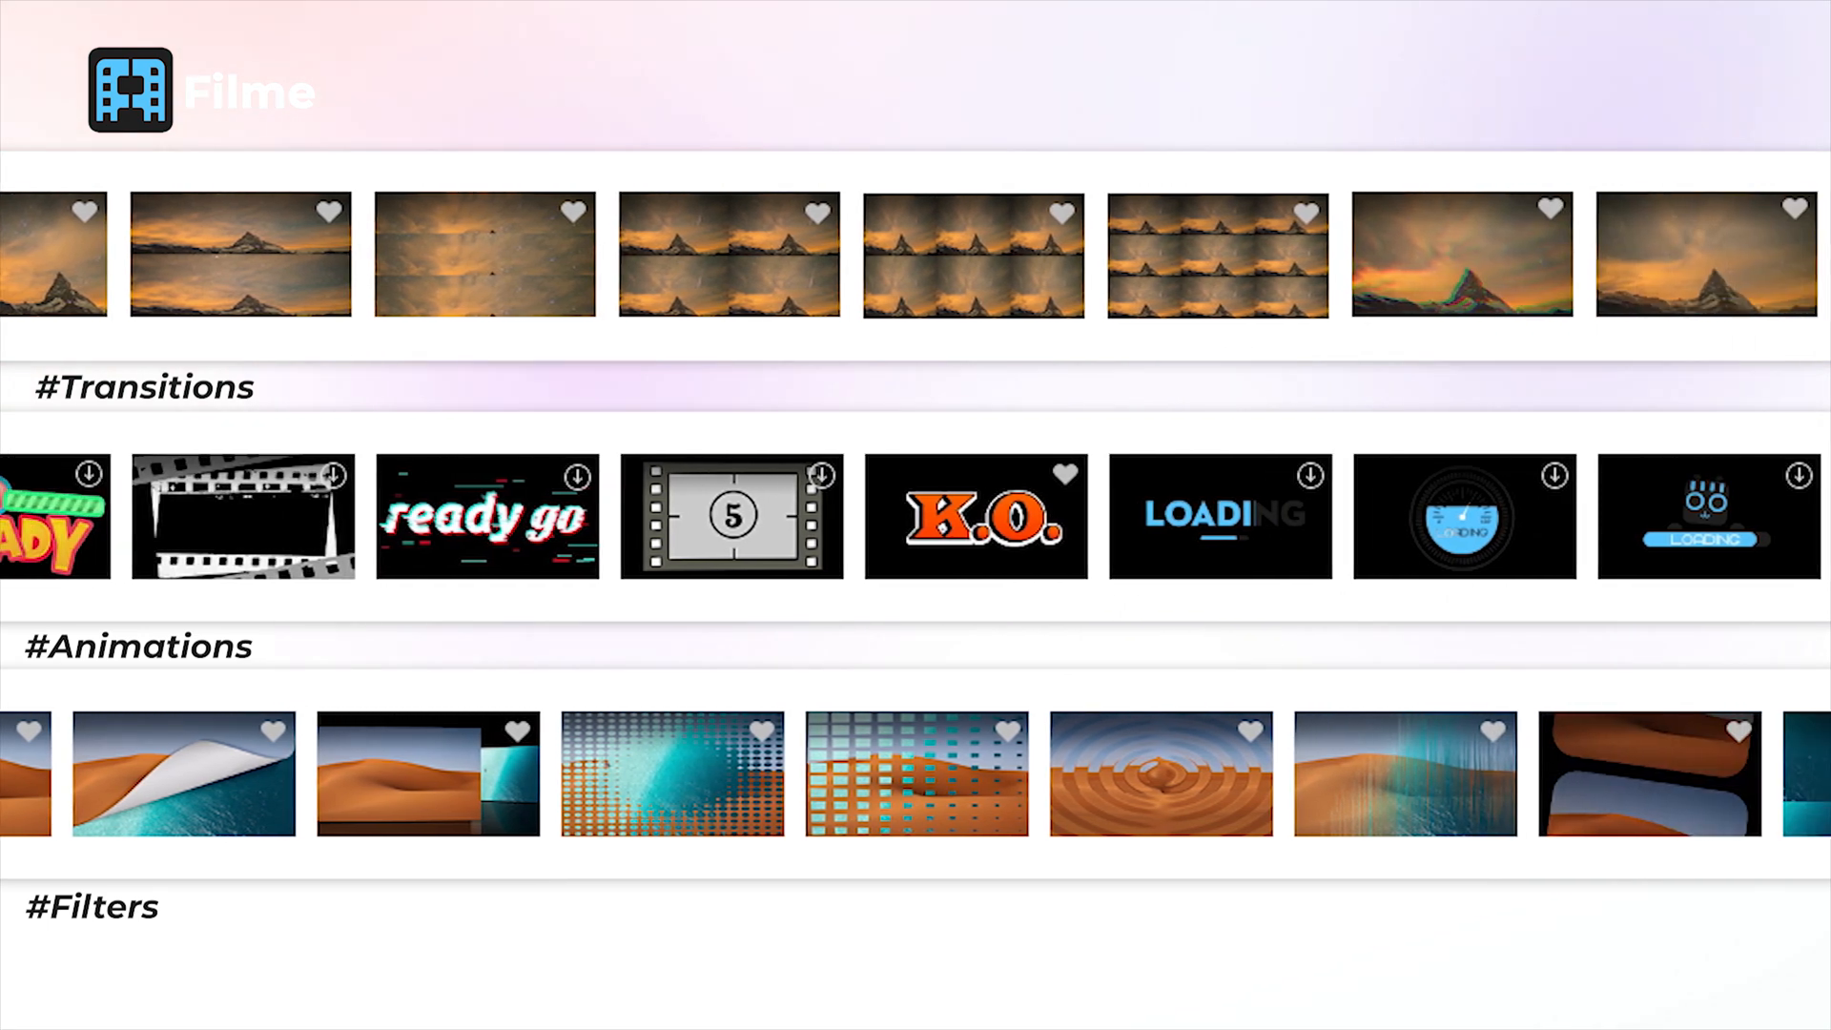
scroll(right, 3)
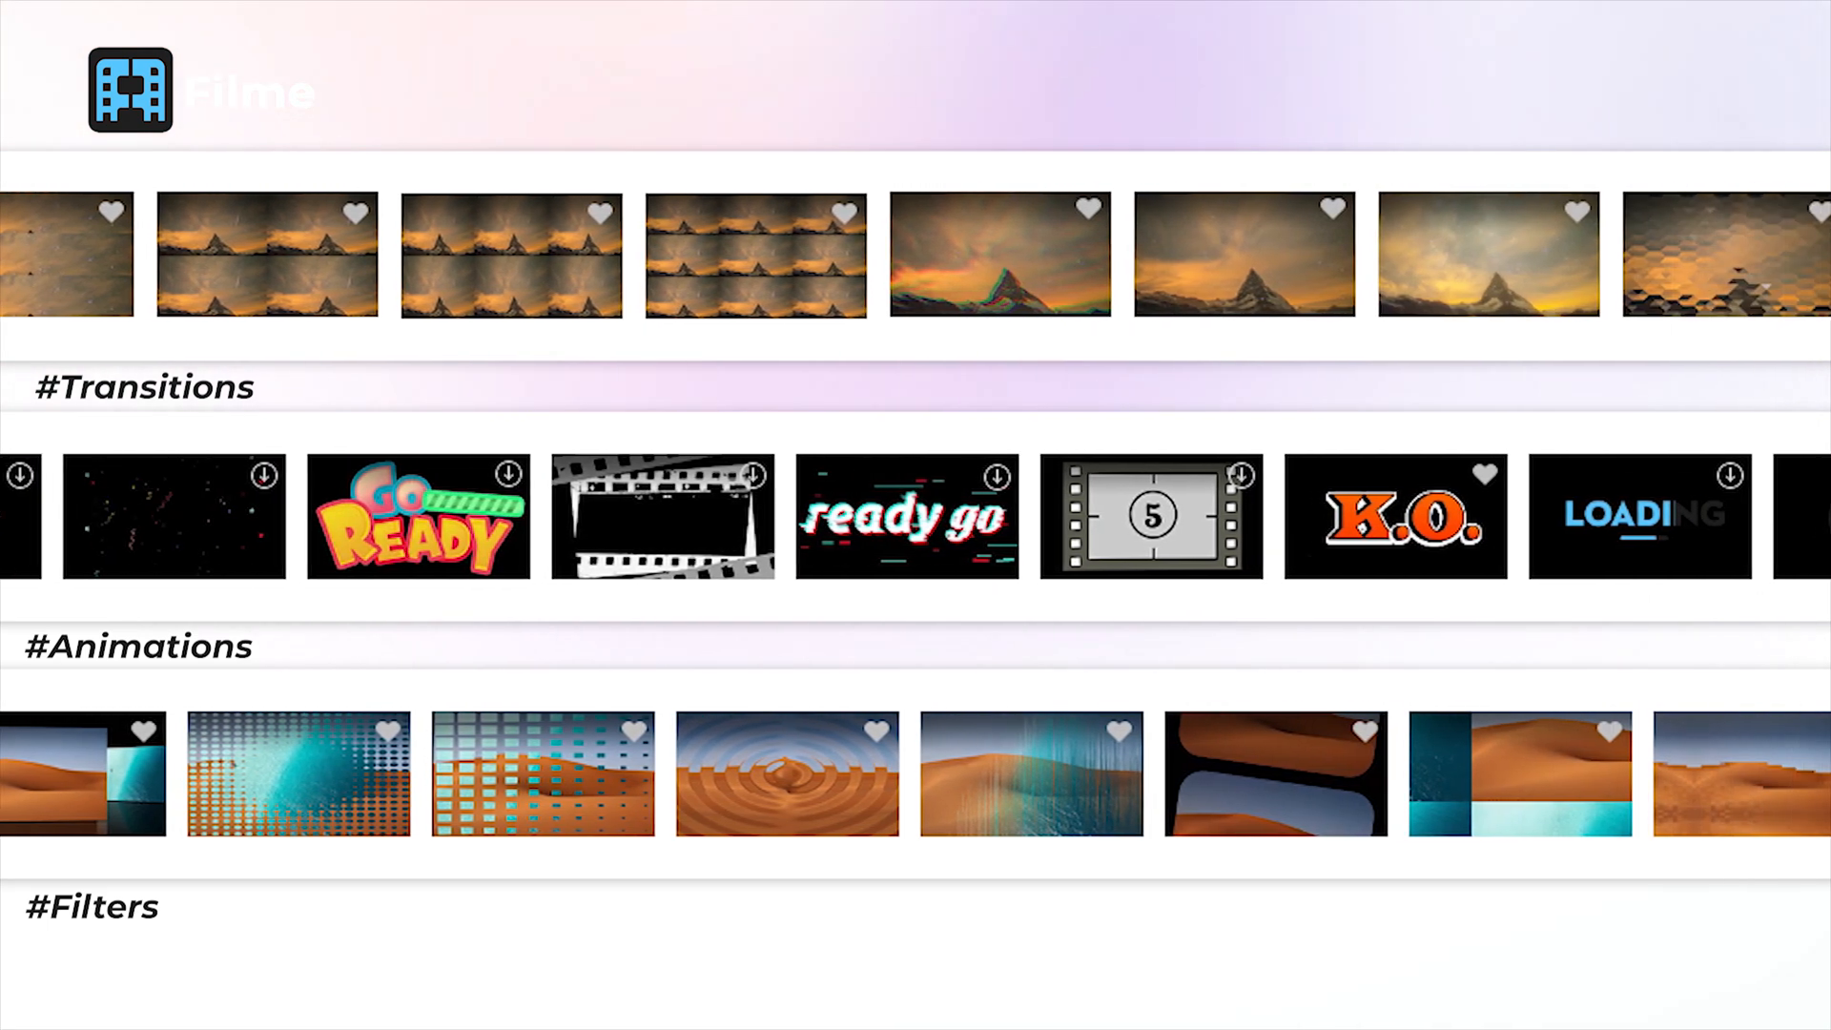